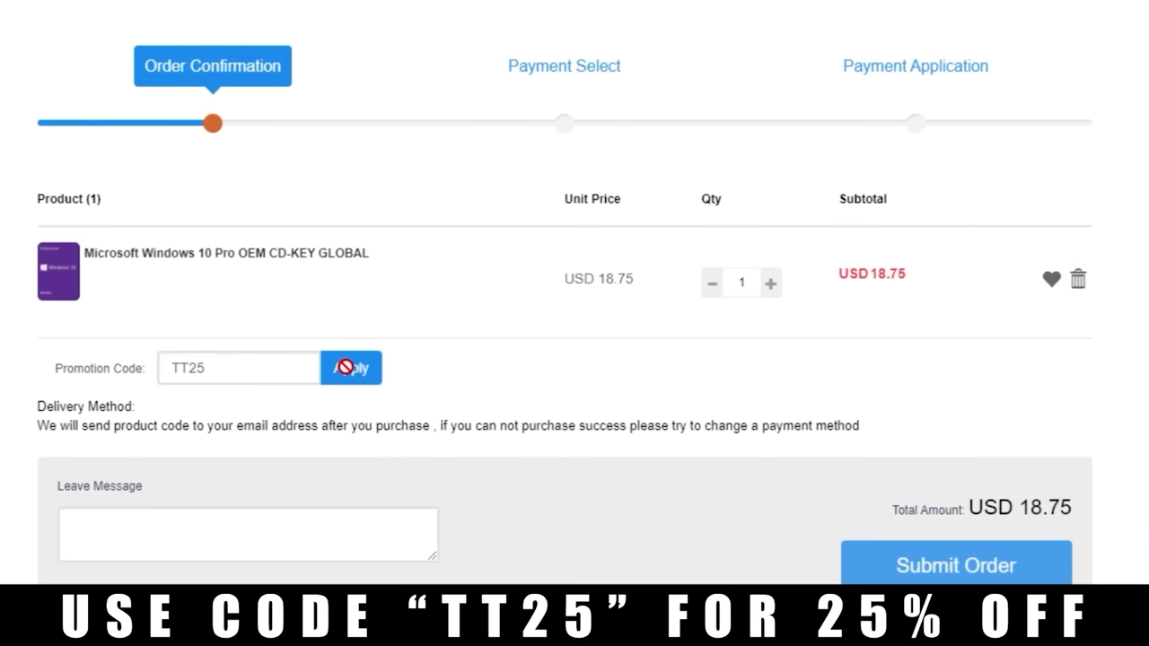
# - Apply promo code TT25, submit the Windows 10 Pro order at USD 13.12 and reveal its activation key
pyautogui.click(352, 368)
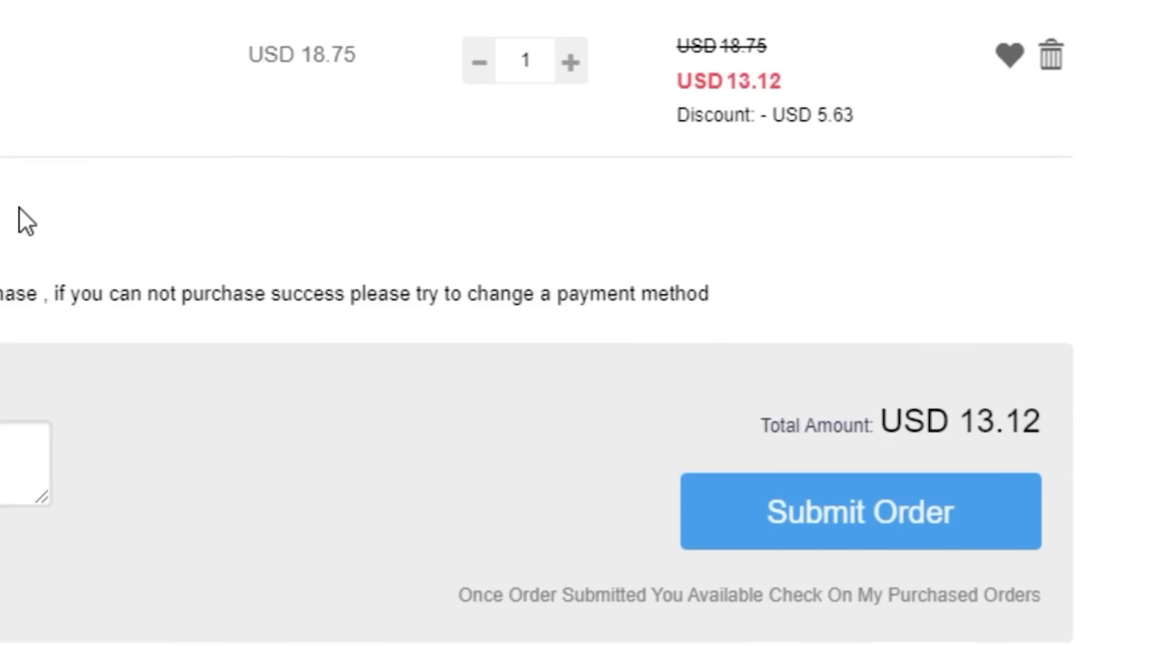
pyautogui.click(860, 512)
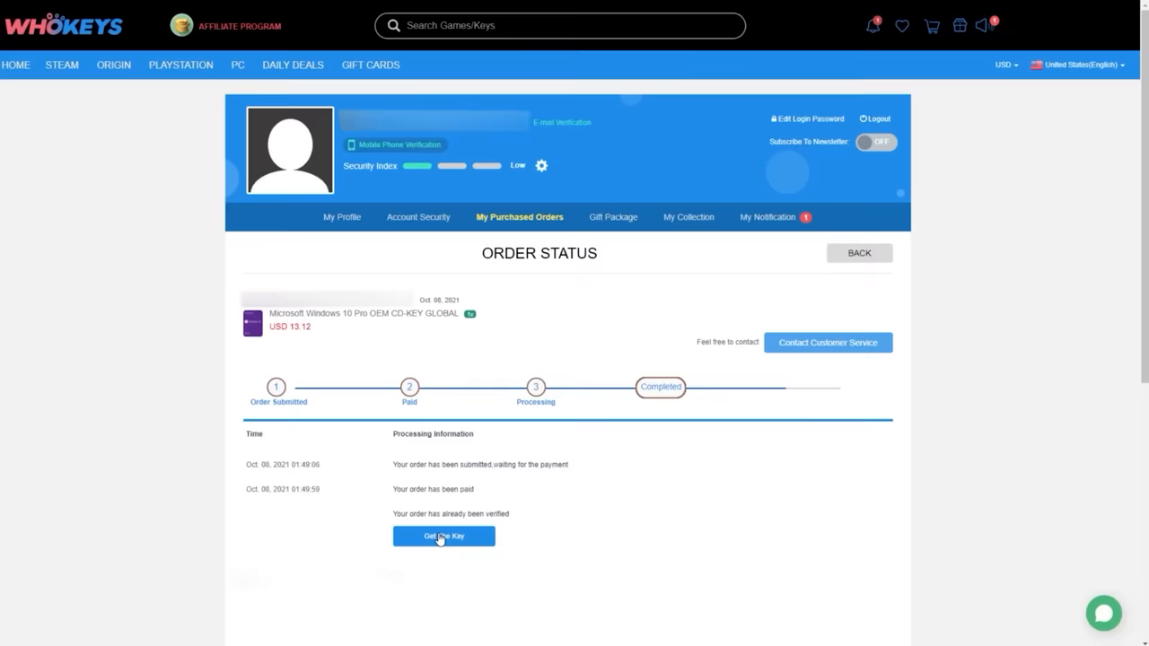
pyautogui.click(444, 535)
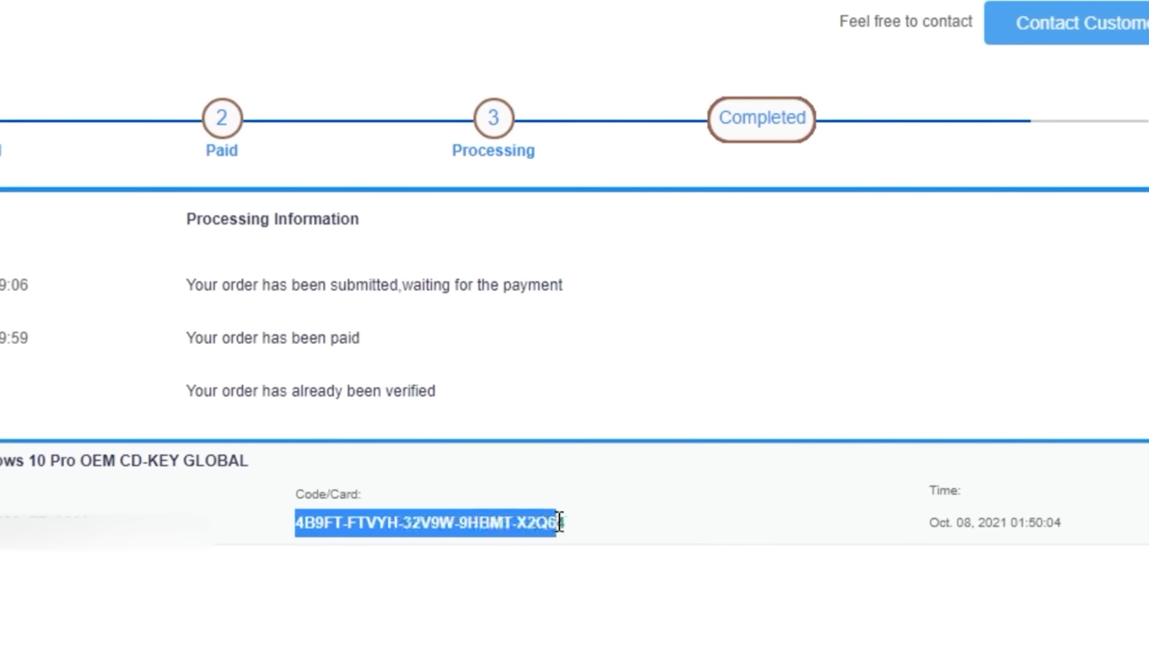